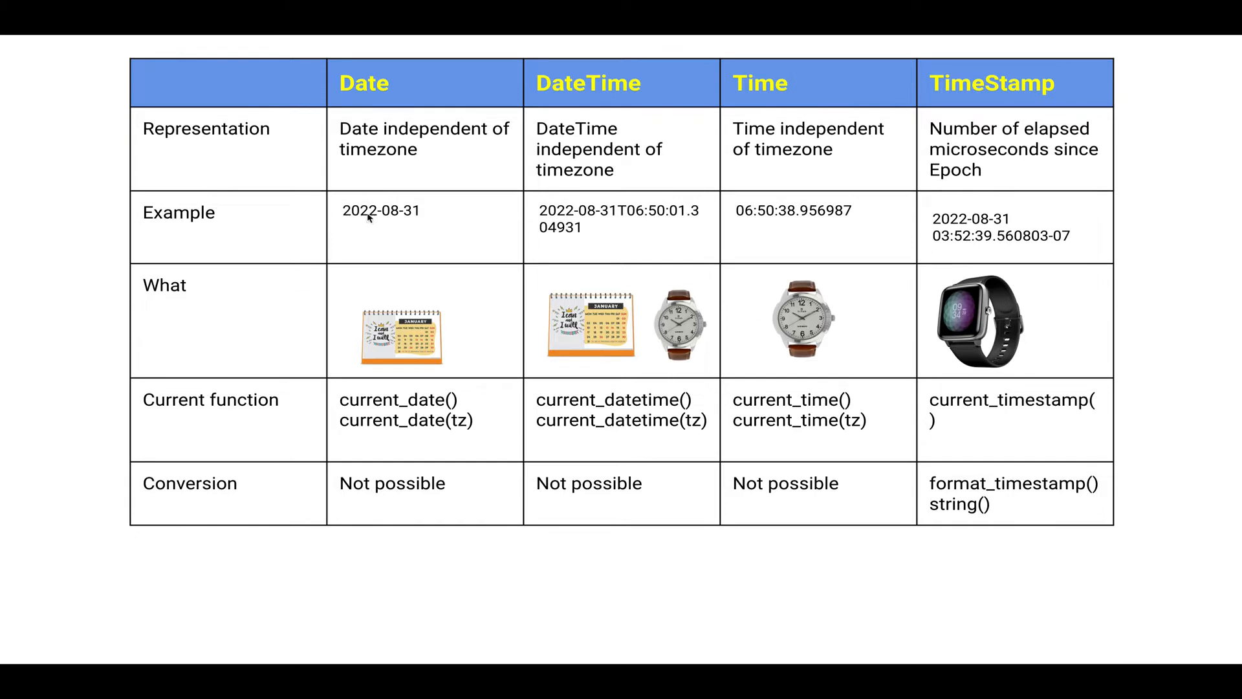
mouse_move(671, 227)
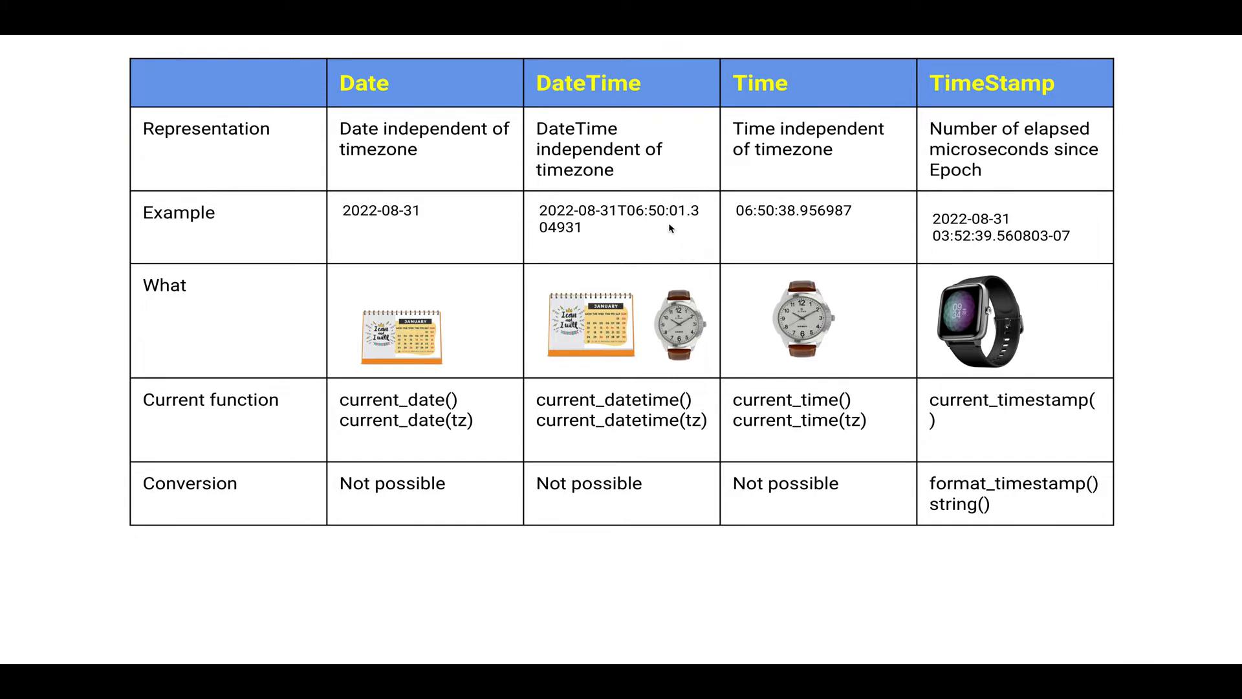
mouse_move(605, 215)
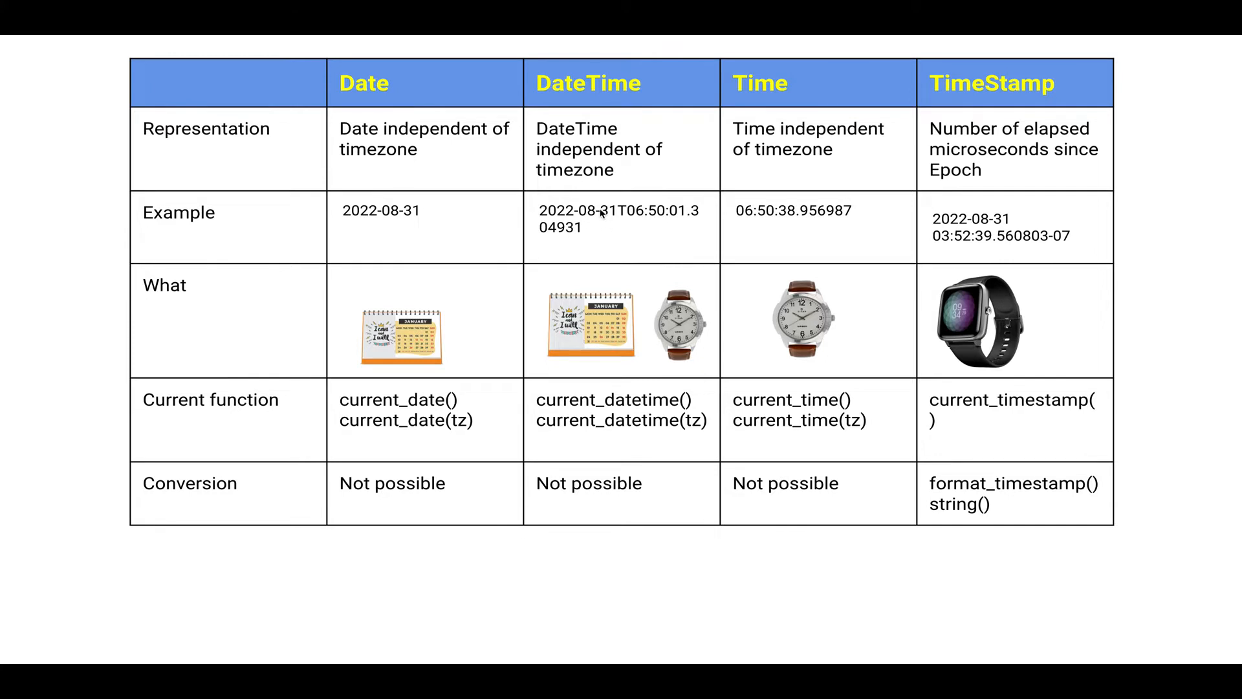
mouse_move(621, 240)
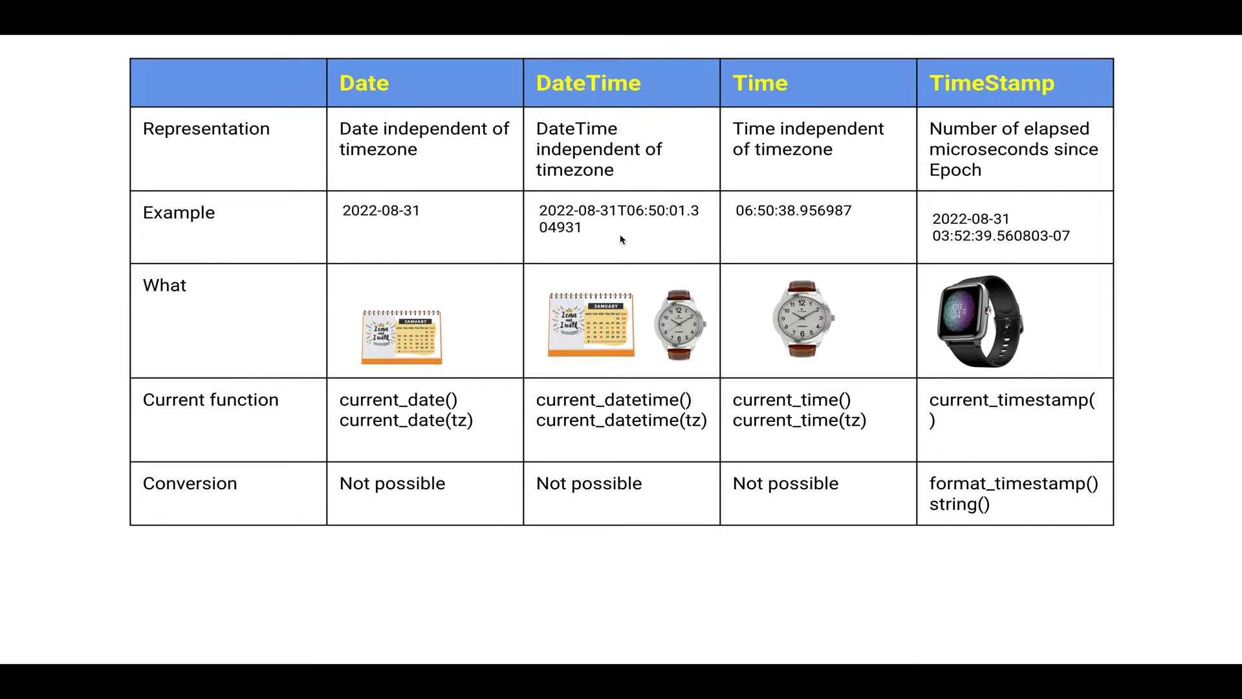
mouse_move(854, 223)
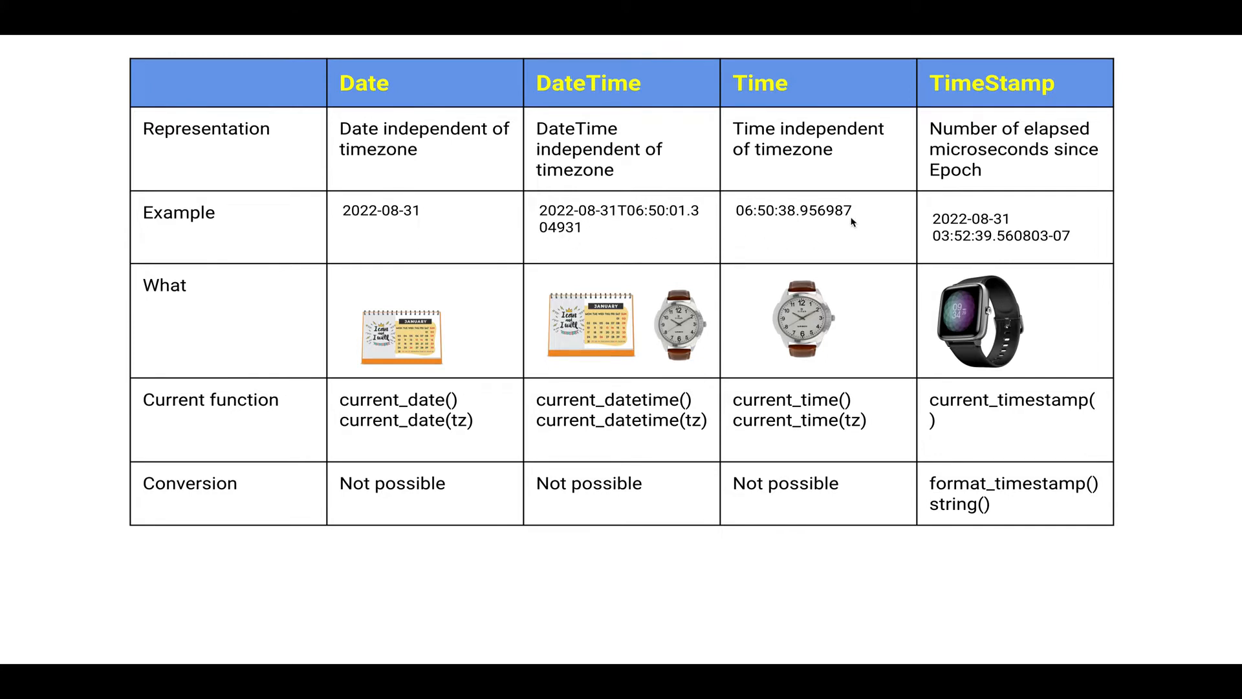
mouse_move(973, 232)
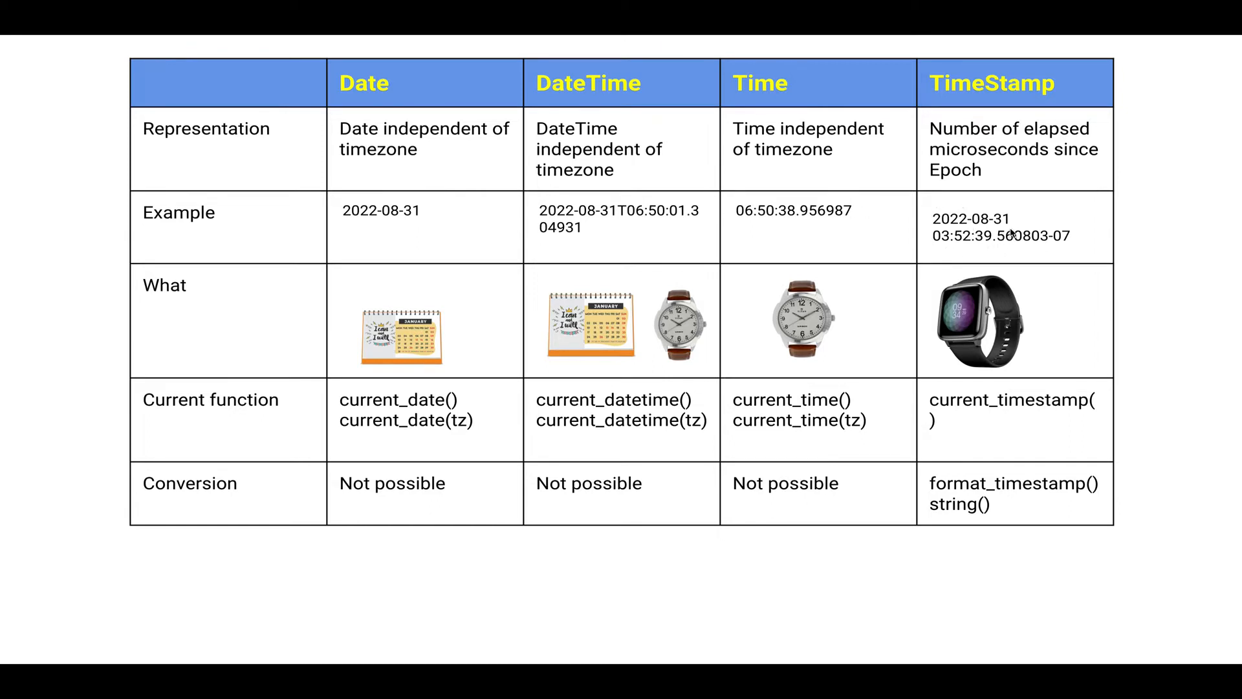
mouse_move(1053, 246)
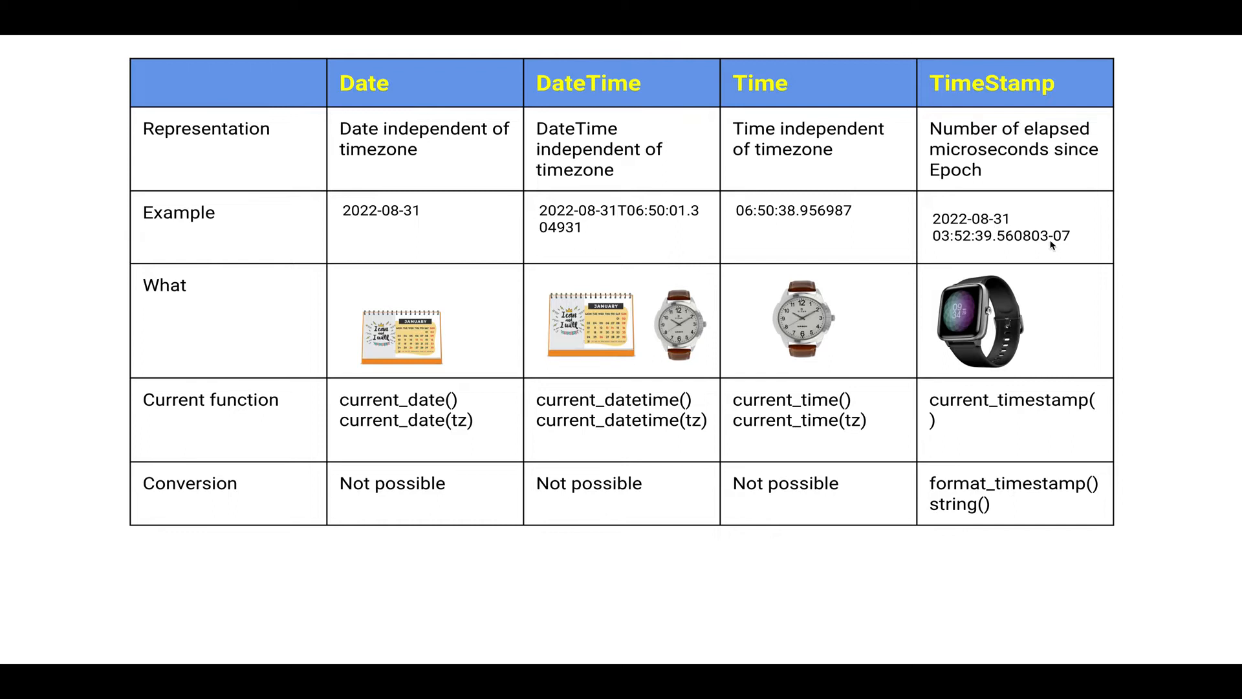
mouse_move(1068, 246)
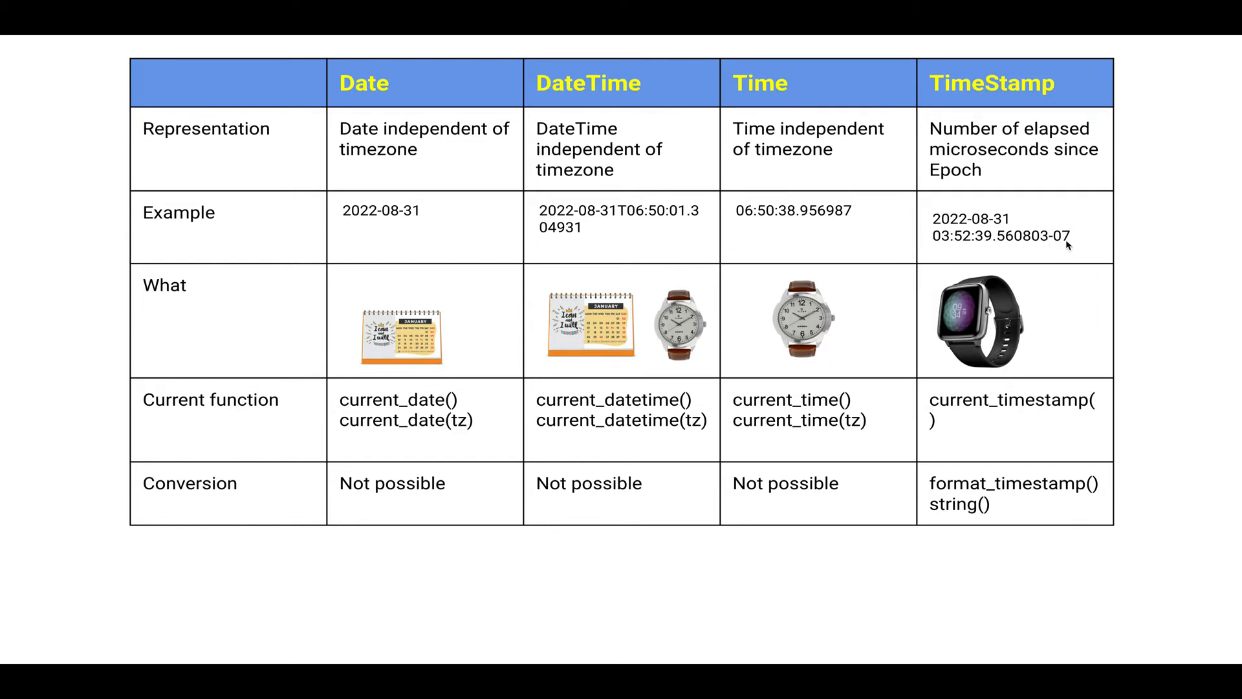
mouse_move(1045, 236)
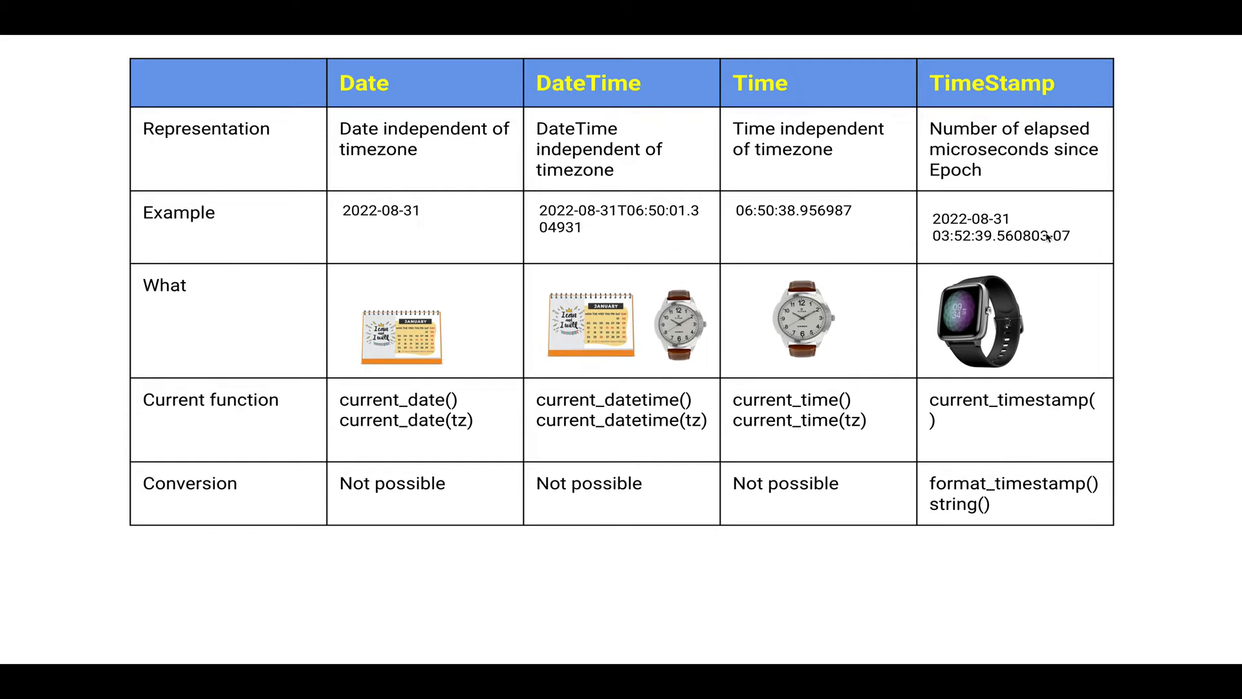
mouse_move(1070, 246)
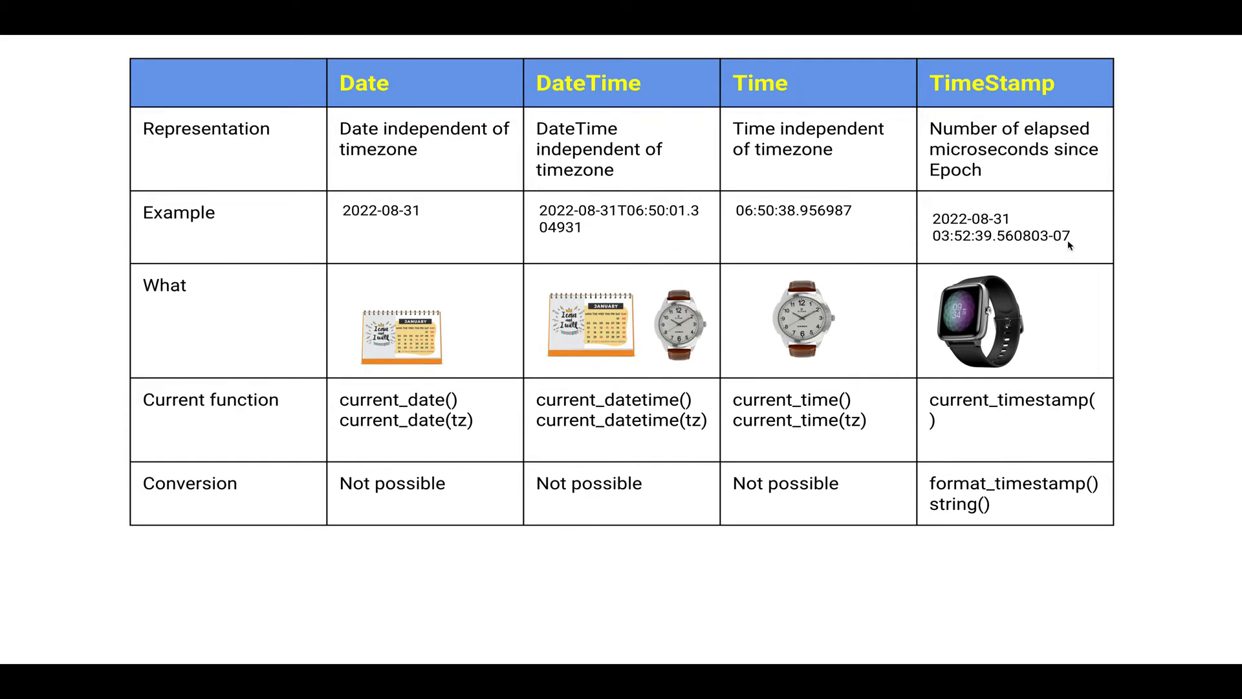
mouse_move(1005, 230)
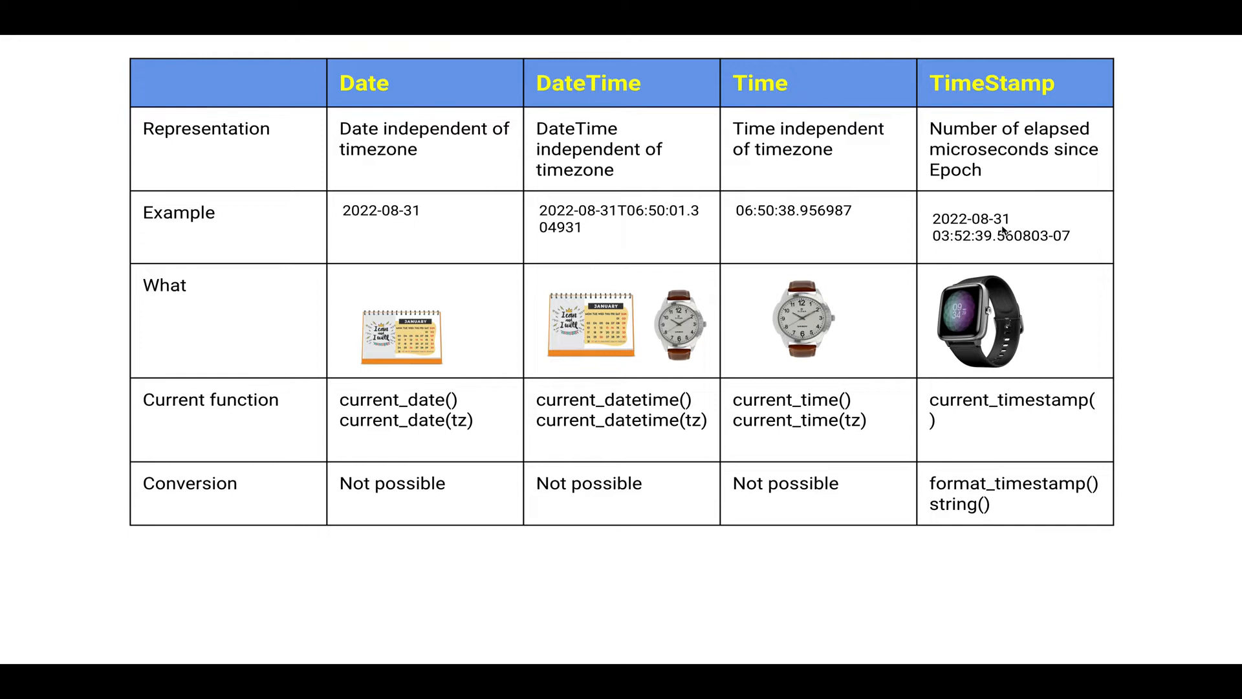
mouse_move(400, 403)
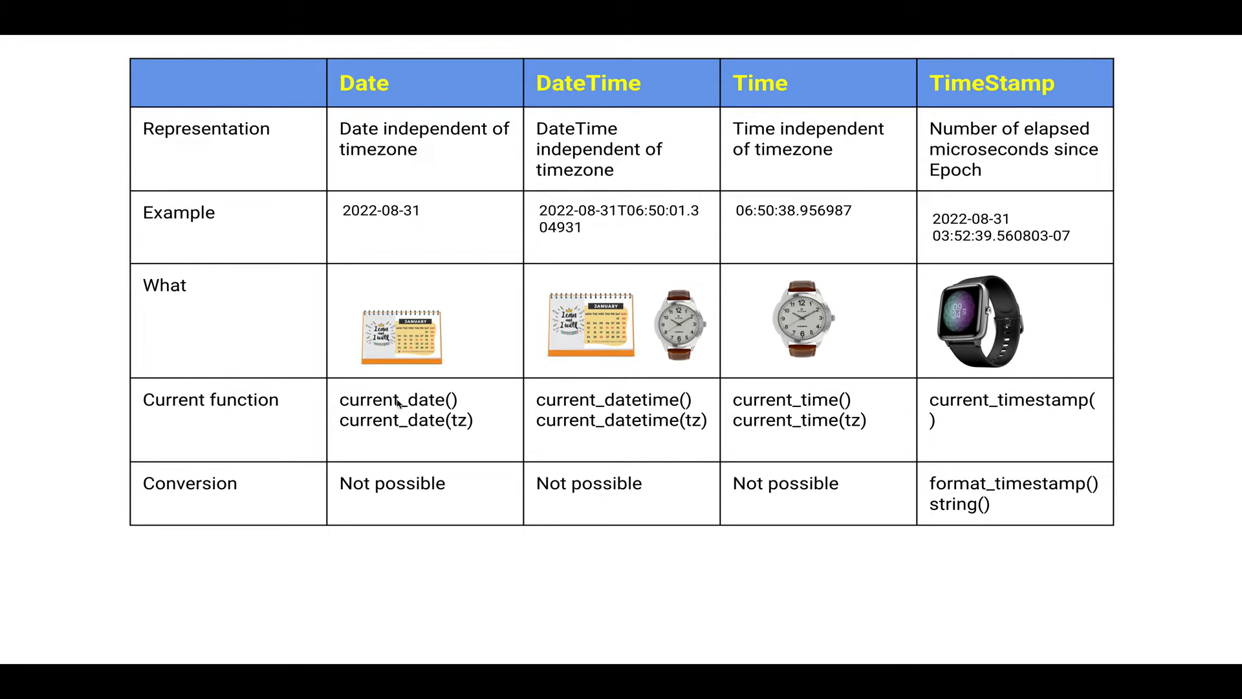
mouse_move(321, 436)
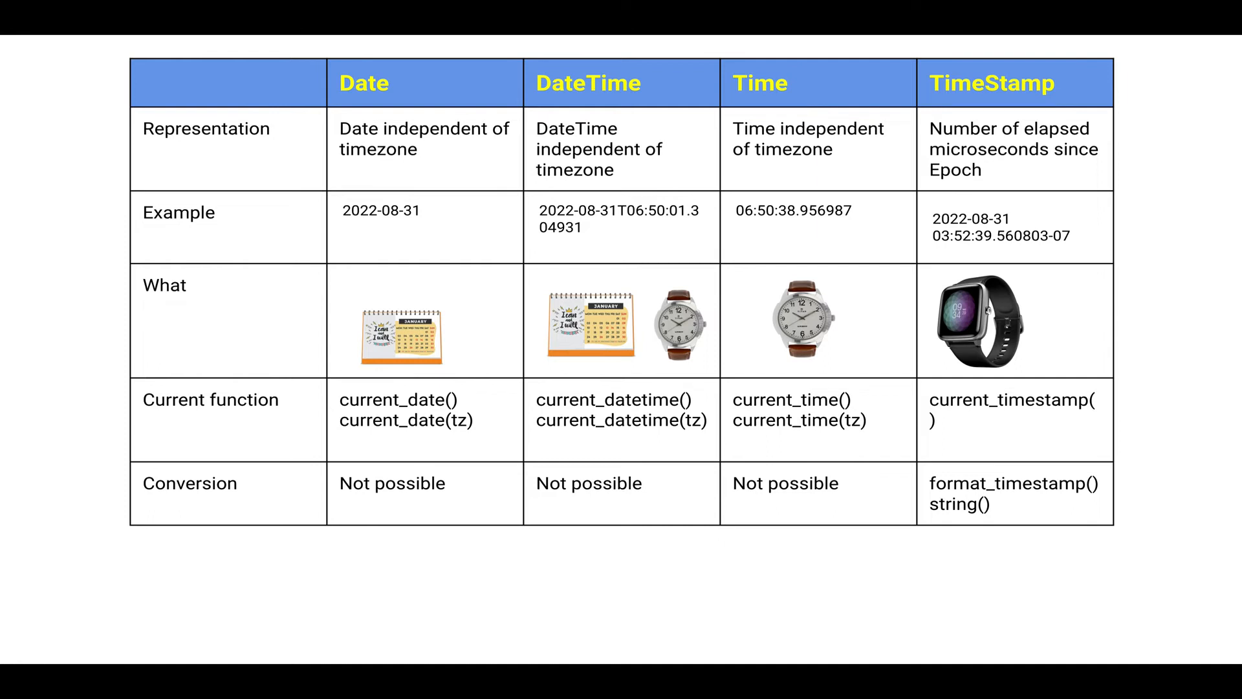
mouse_move(1087, 309)
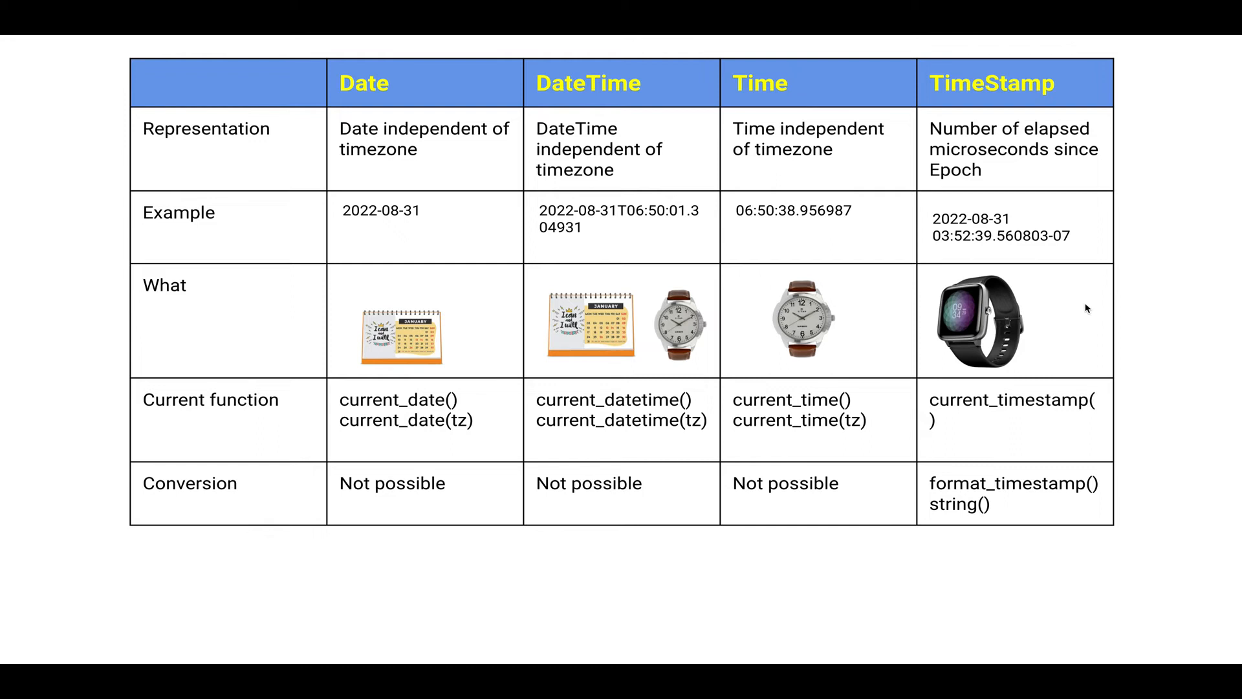
mouse_move(945, 418)
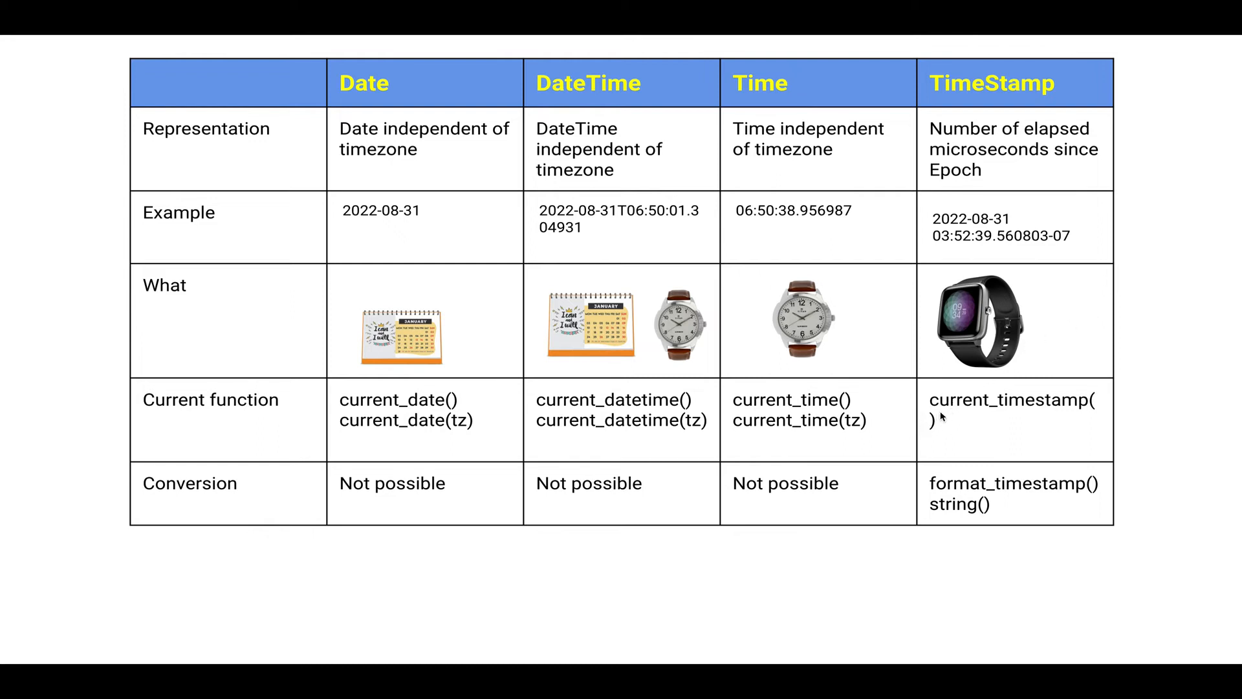